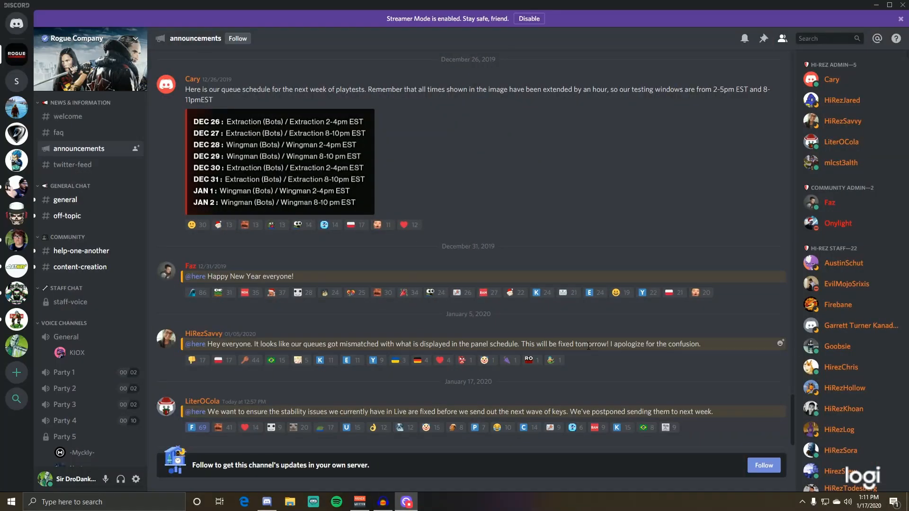
{"action": "mouse_move", "coordinate": [235, 420]}
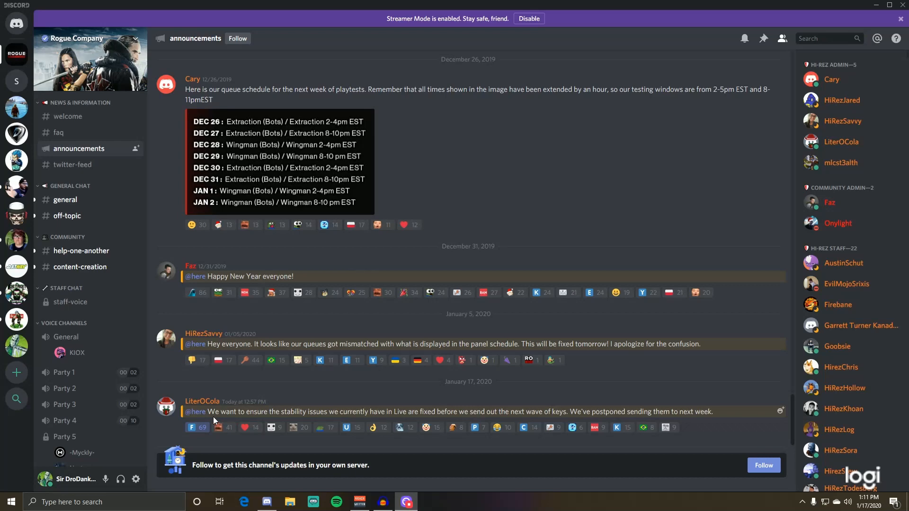
{"action": "mouse_move", "coordinate": [264, 420]}
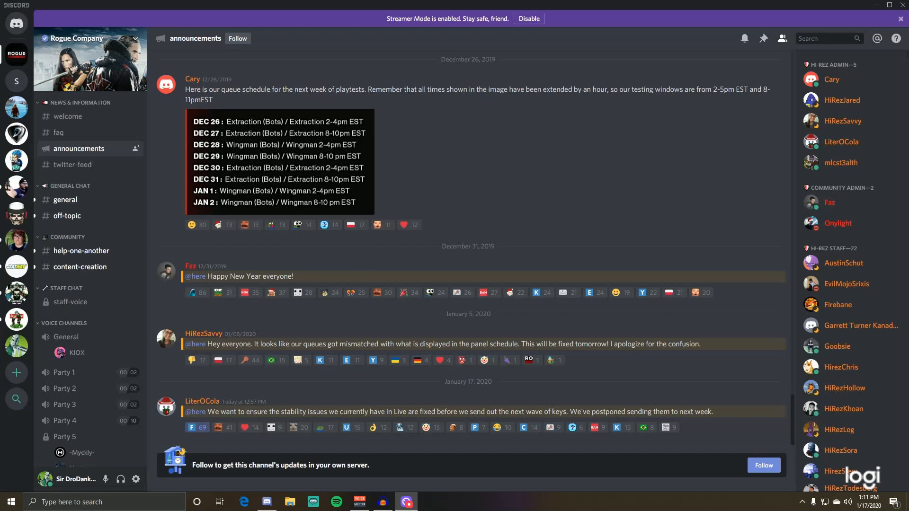
{"action": "mouse_move", "coordinate": [306, 436]}
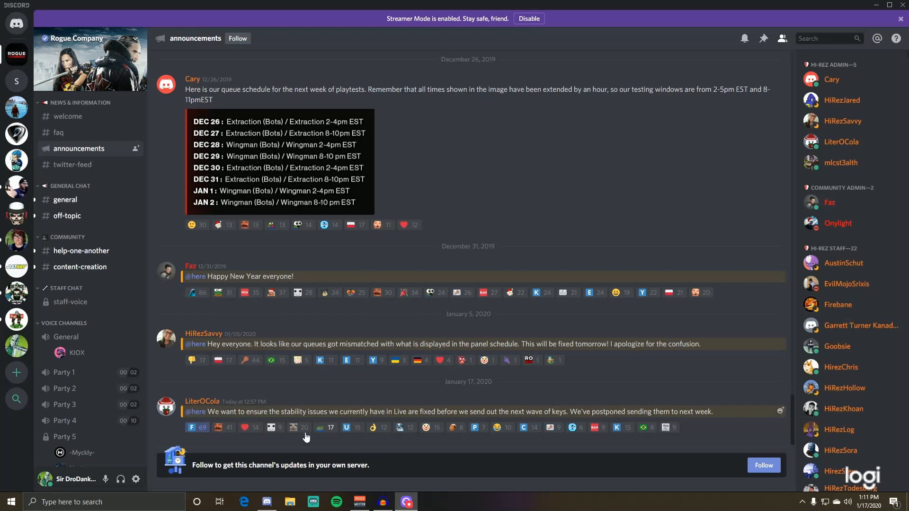
{"action": "mouse_move", "coordinate": [328, 453]}
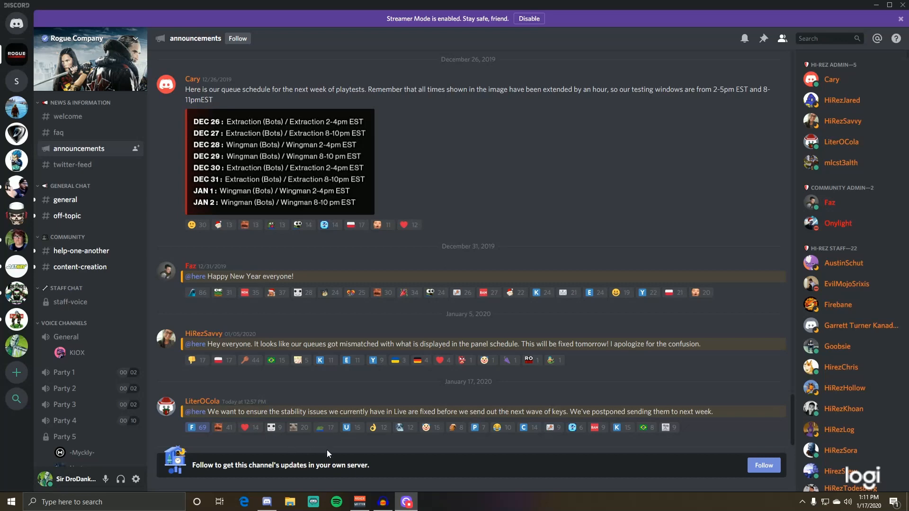
{"action": "mouse_move", "coordinate": [328, 480]}
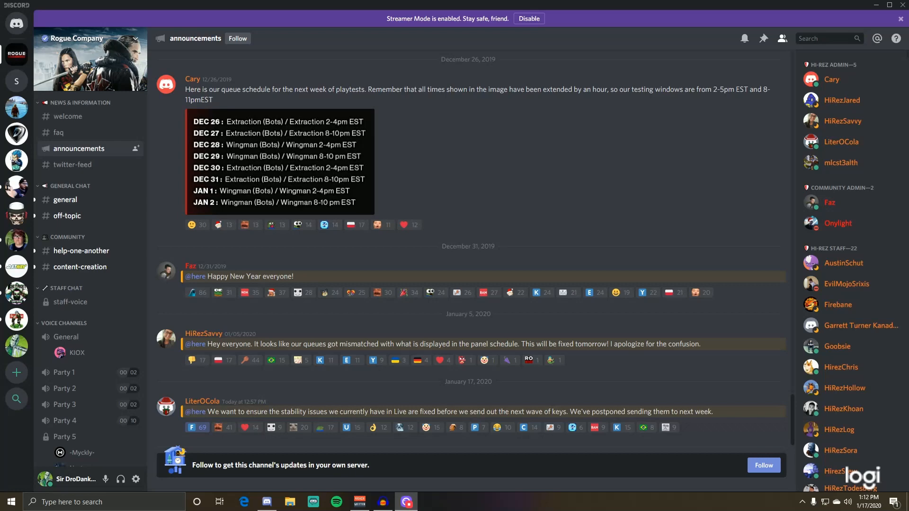
{"action": "mouse_move", "coordinate": [691, 313]}
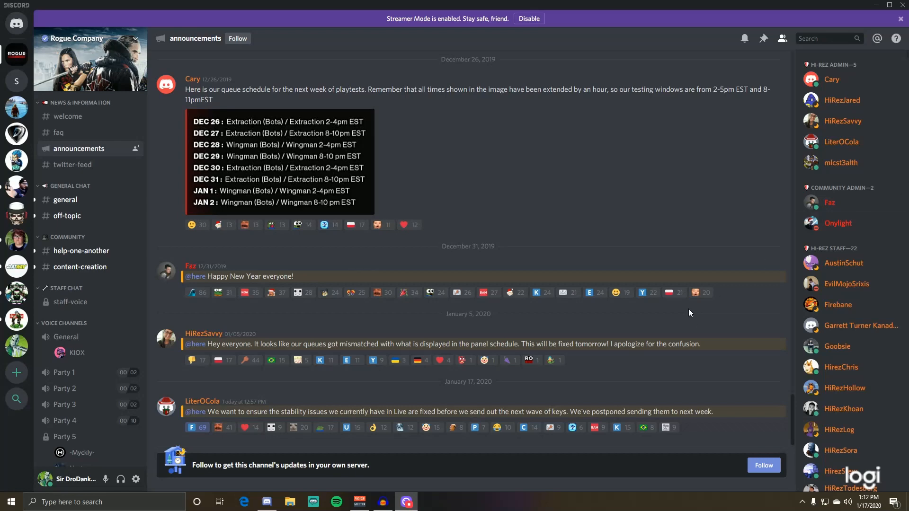
{"action": "mouse_move", "coordinate": [91, 187]}
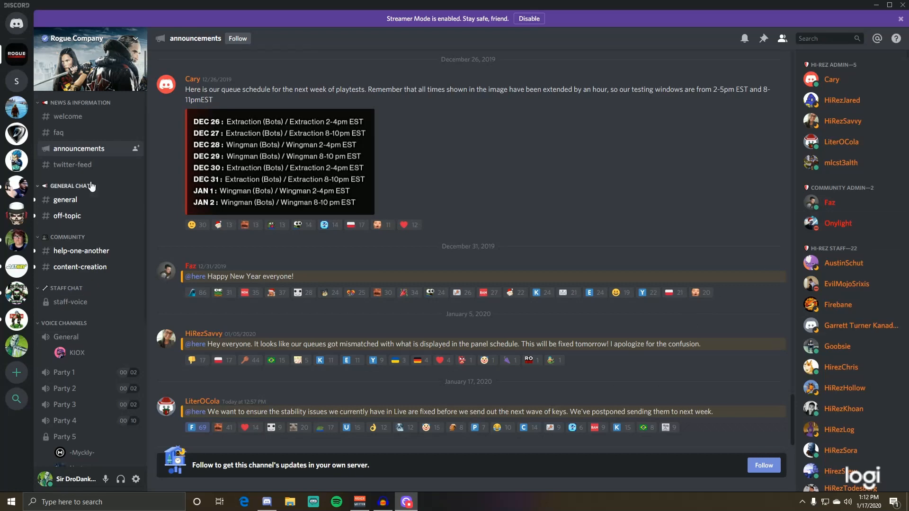
Step: Read older #general messages about the delayed keys, then switch to the web browser
{"action": "left_click", "coordinate": [66, 200]}
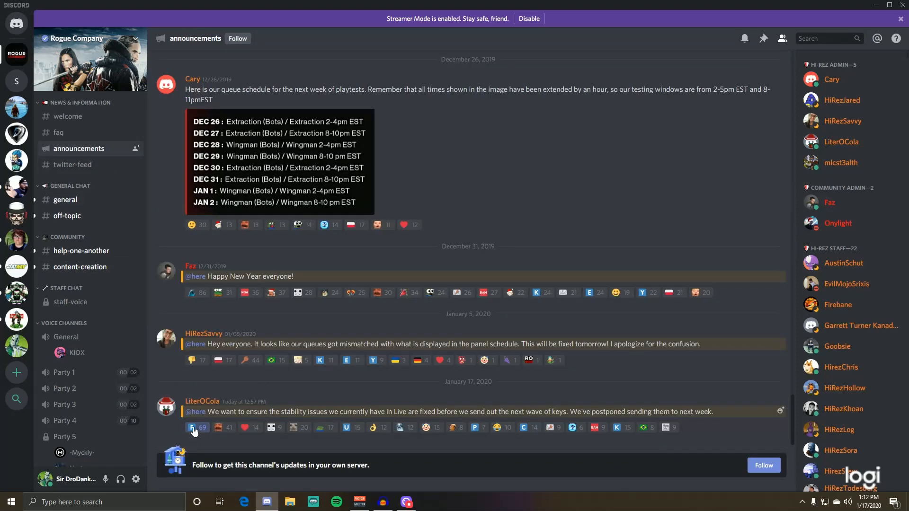
{"action": "mouse_move", "coordinate": [191, 427]}
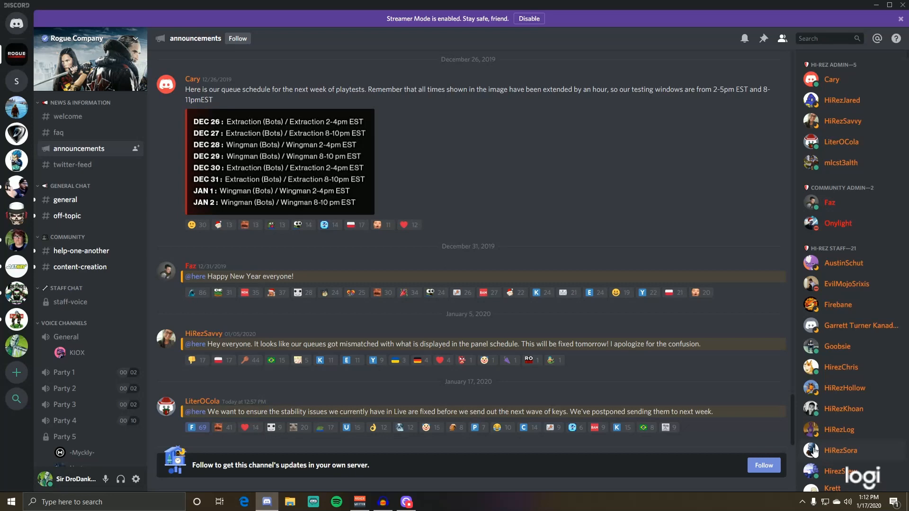
{"action": "mouse_move", "coordinate": [69, 214]}
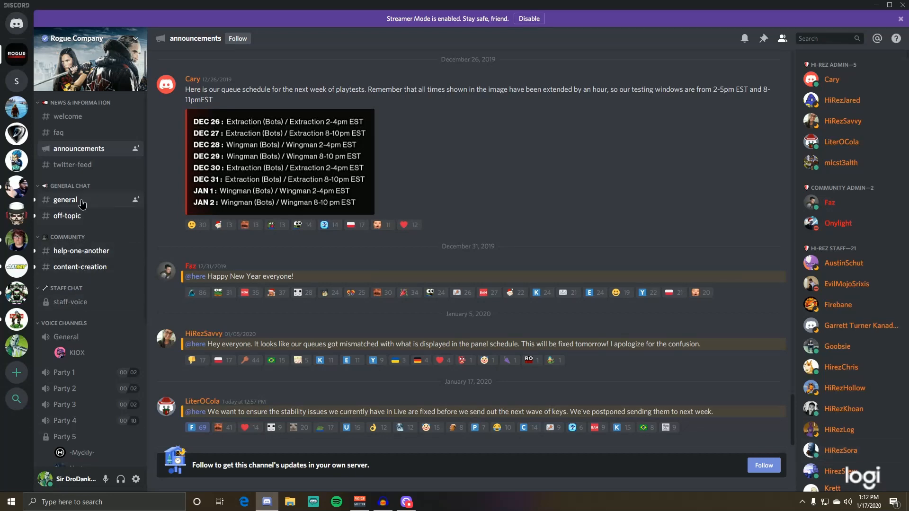
{"action": "left_click", "coordinate": [65, 199]}
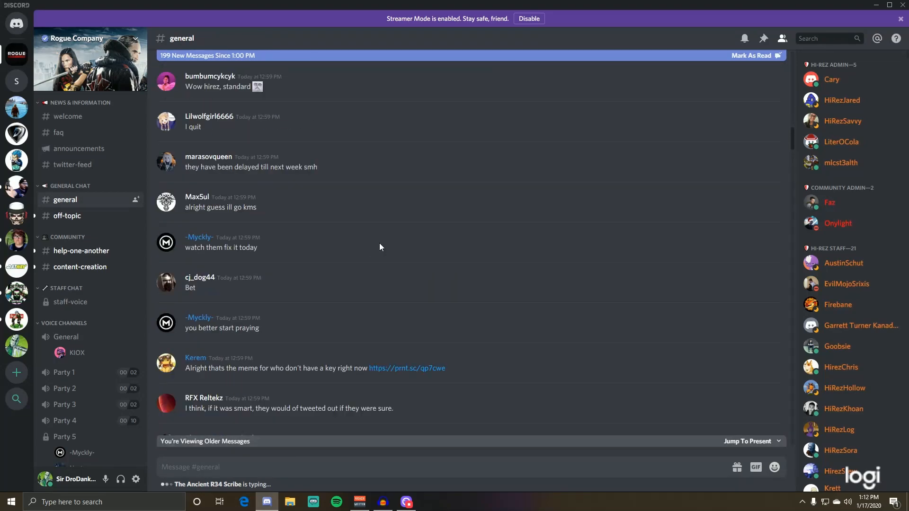
{"action": "scroll", "scroll_direction": "up", "scroll_amount": 3}
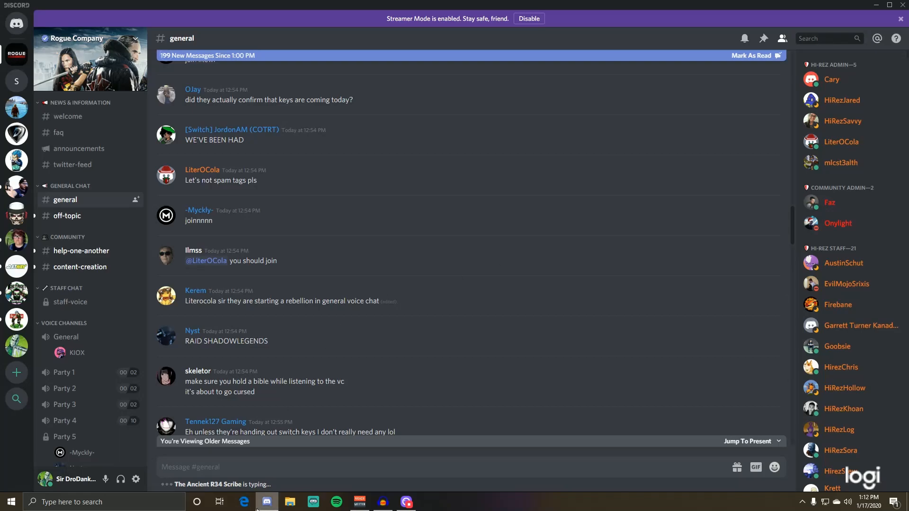
{"action": "left_click", "coordinate": [243, 502]}
{"action": "type", "text": "twitte"}
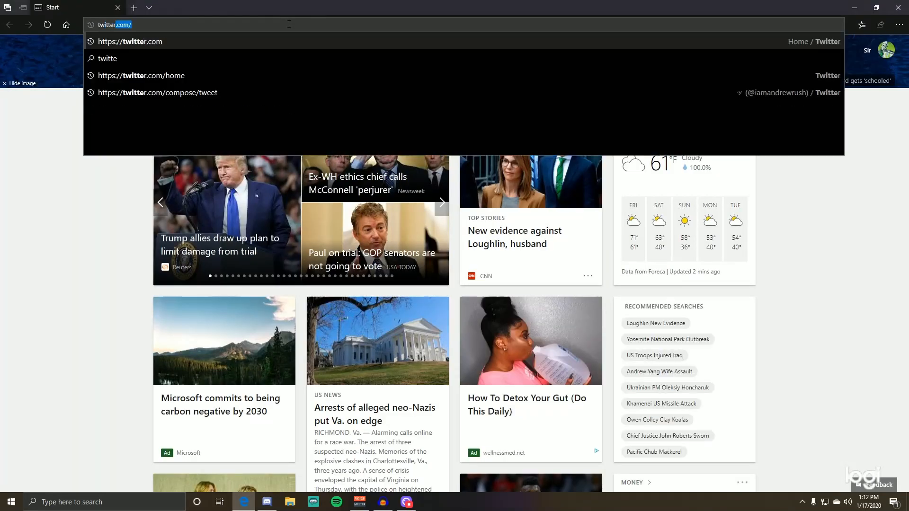
Step: Go to twitter.com and scroll through the account's Notifications feed
{"action": "left_click", "coordinate": [140, 75]}
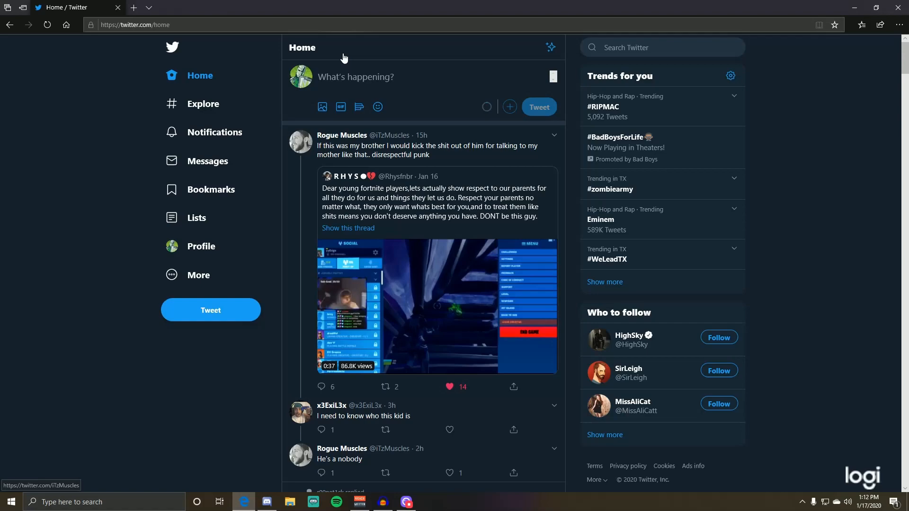
{"action": "left_click", "coordinate": [215, 132]}
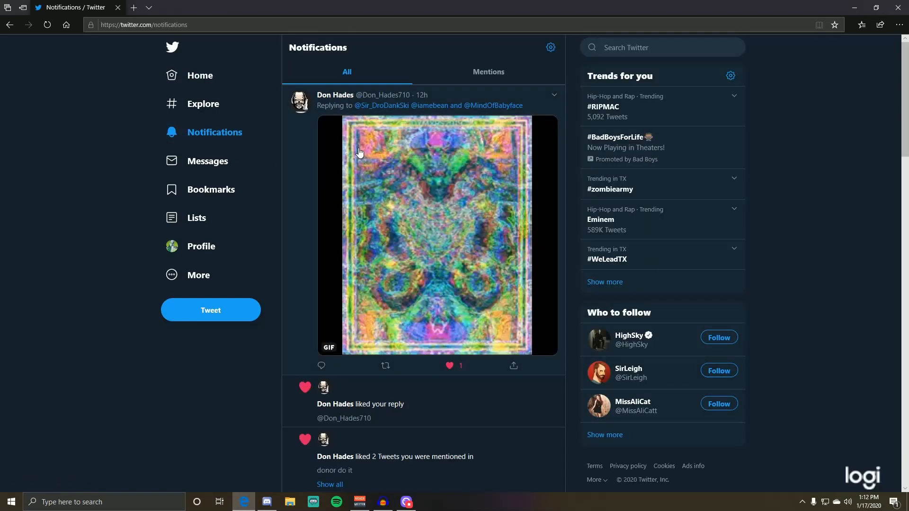
{"action": "scroll", "scroll_direction": "down", "scroll_amount": 3}
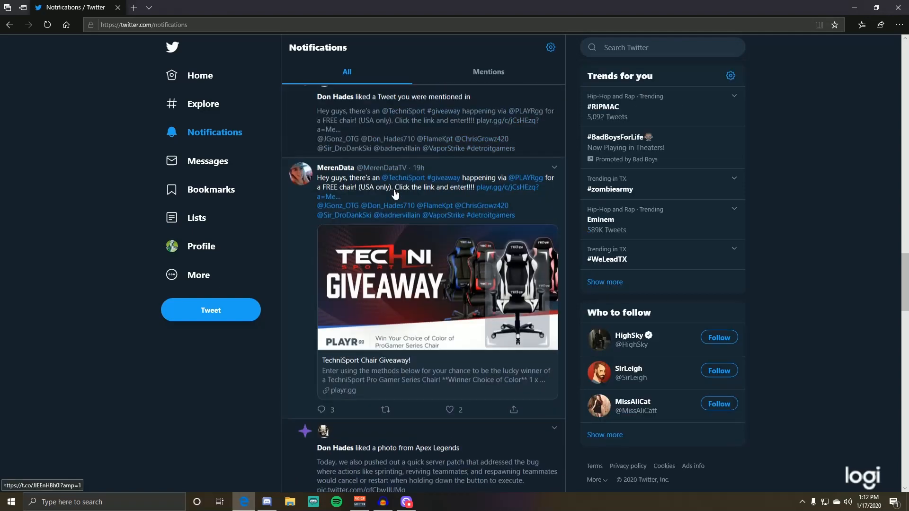
{"action": "scroll", "scroll_direction": "down", "scroll_amount": 3}
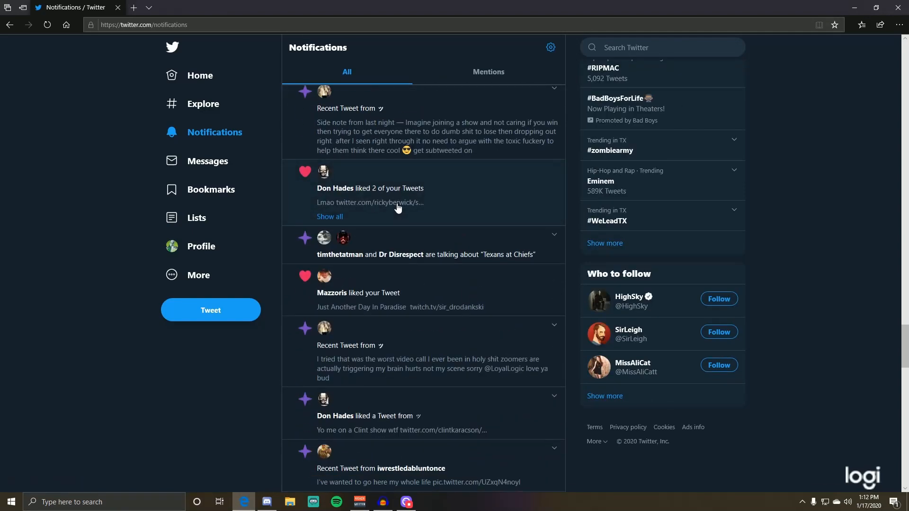
{"action": "scroll", "scroll_direction": "down", "scroll_amount": 3}
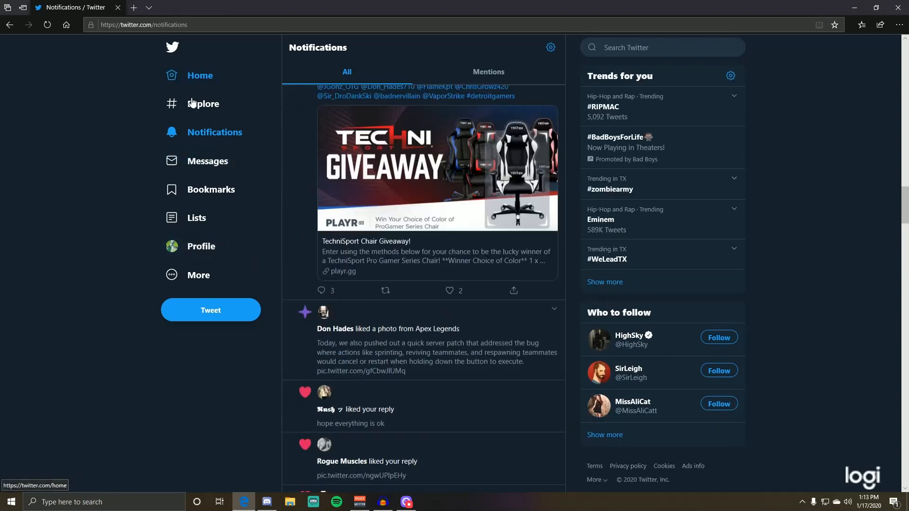
Step: Search 'rogue', open the Rogue Company profile and scroll its tweets about the alpha key wave
{"action": "left_click", "coordinate": [661, 47]}
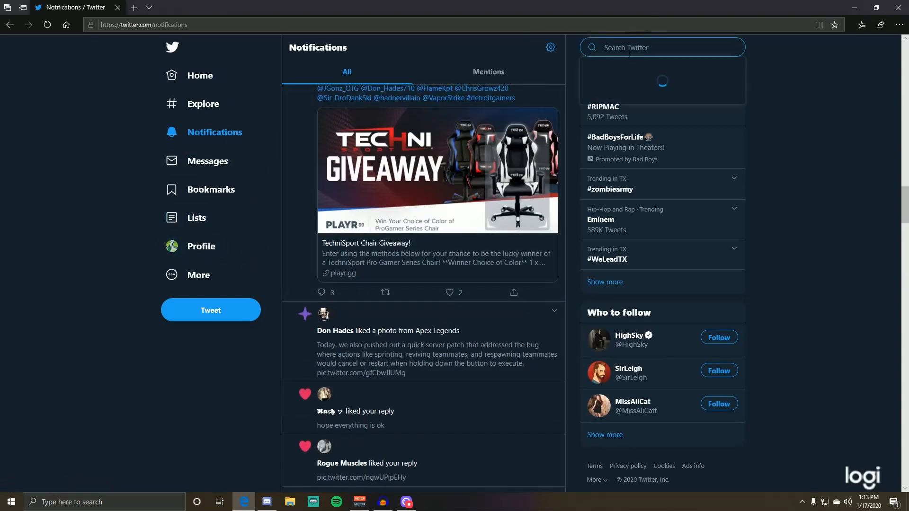
{"action": "left_click", "coordinate": [661, 47]}
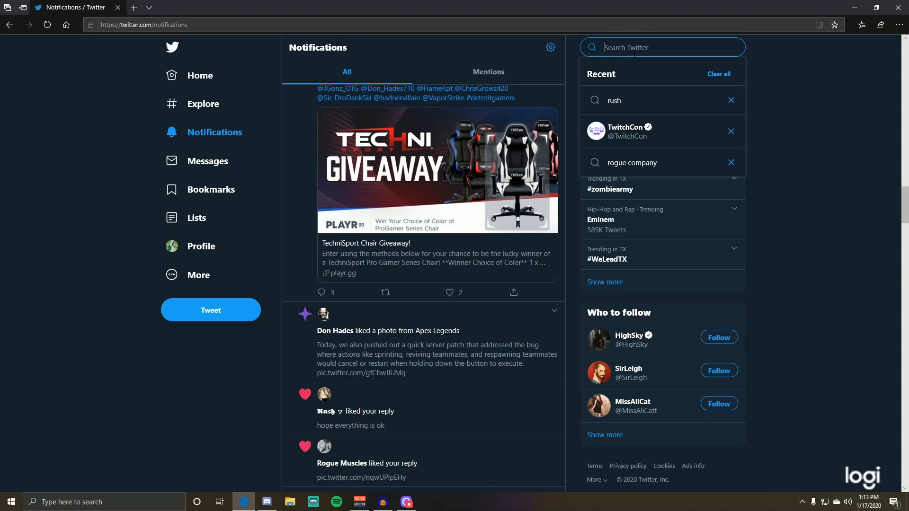
{"action": "type", "text": "rogi8e"}
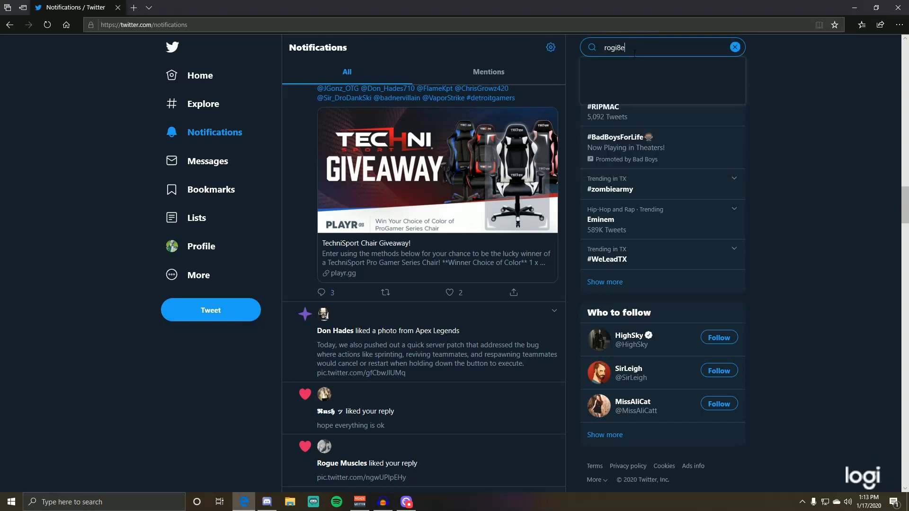
{"action": "type", "text": "rogue"}
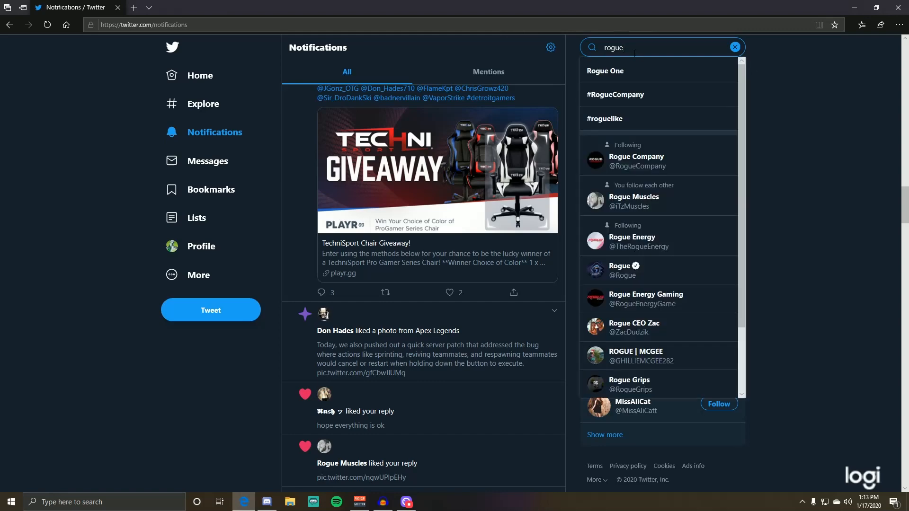
{"action": "left_click", "coordinate": [636, 160]}
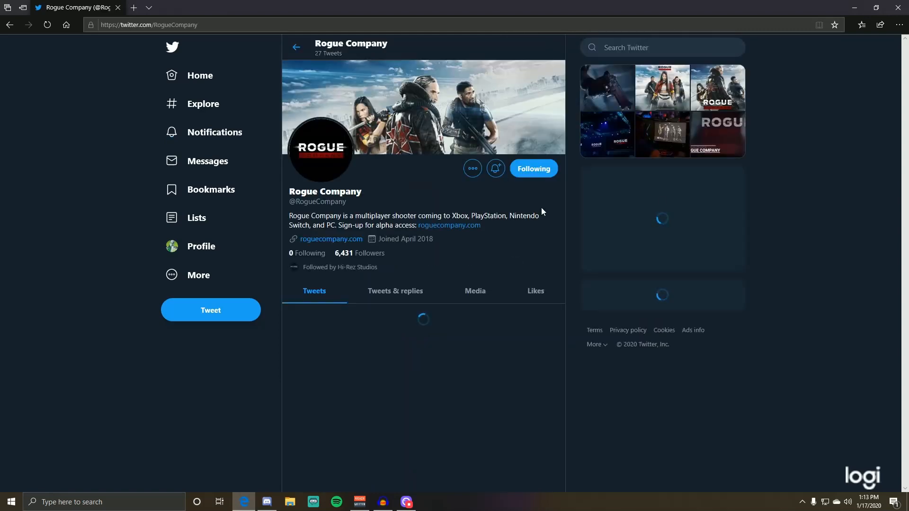
{"action": "scroll", "scroll_direction": "down", "scroll_amount": 3}
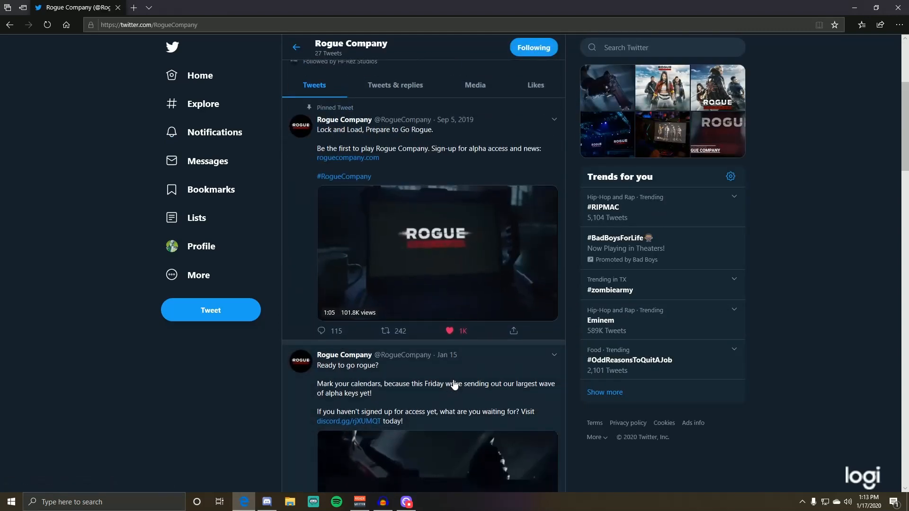